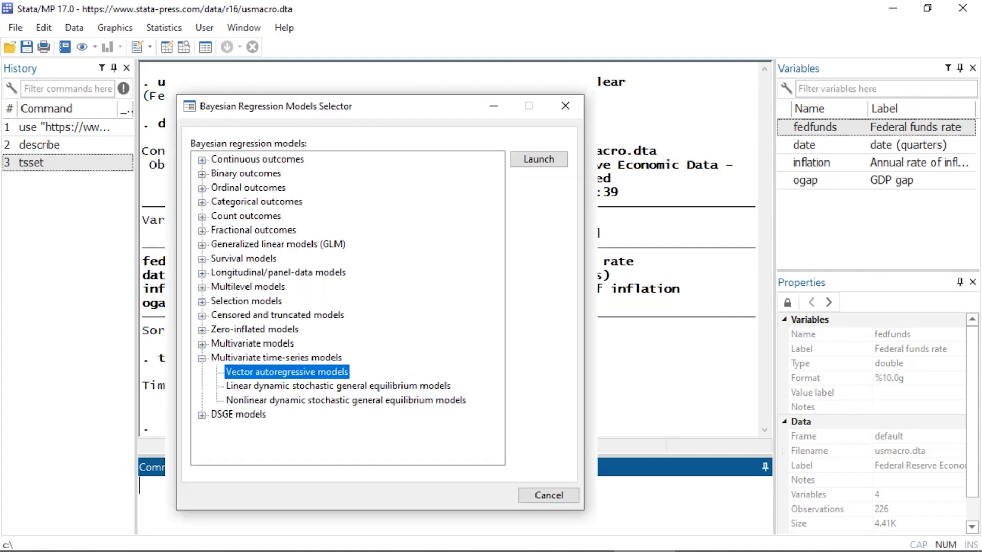
- Launch the Bayesian VAR dialog with fedfunds, inflation and ogap at lags 1 to 2
click(537, 159)
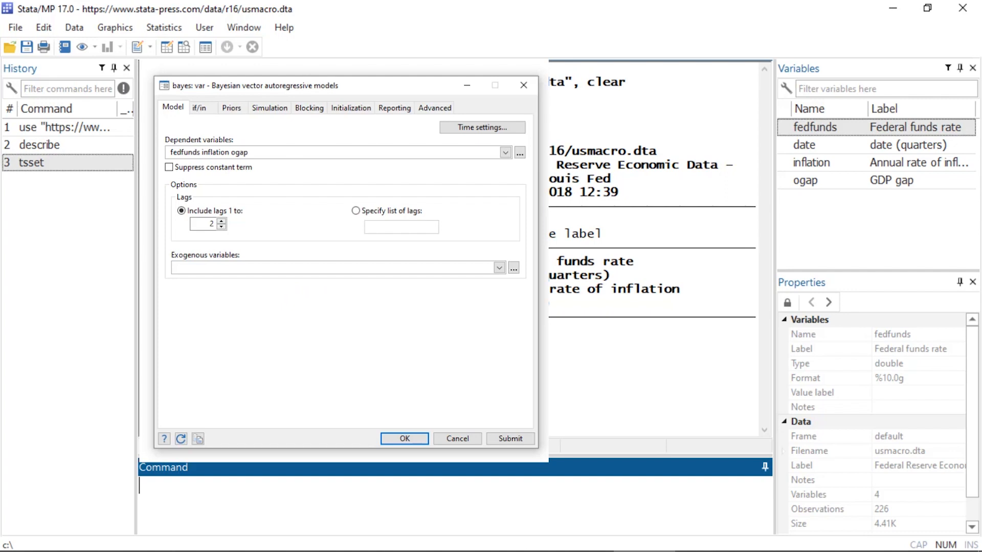
- Review bayes: var Minnesota priors and the bayesfcast compute dialog, then the manual contents
click(231, 108)
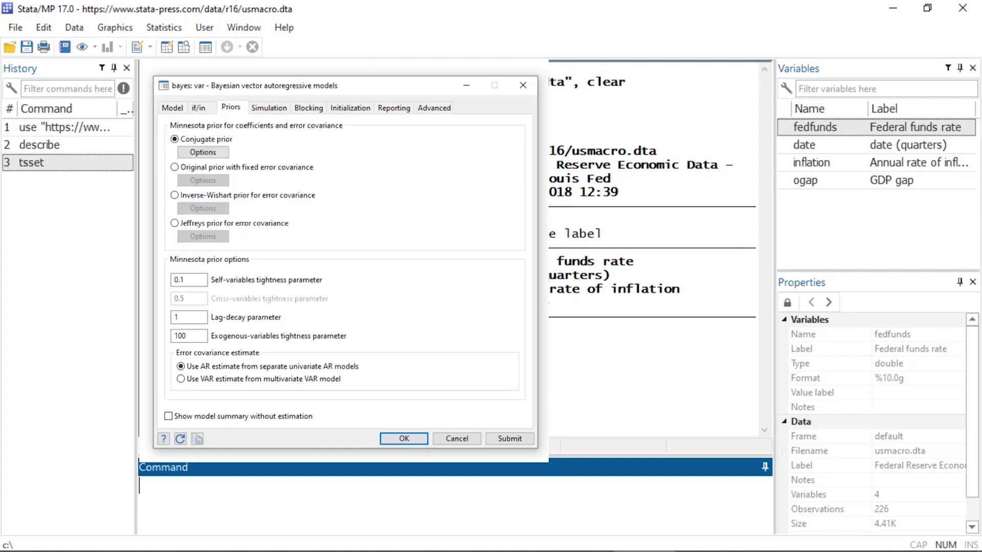
click(202, 150)
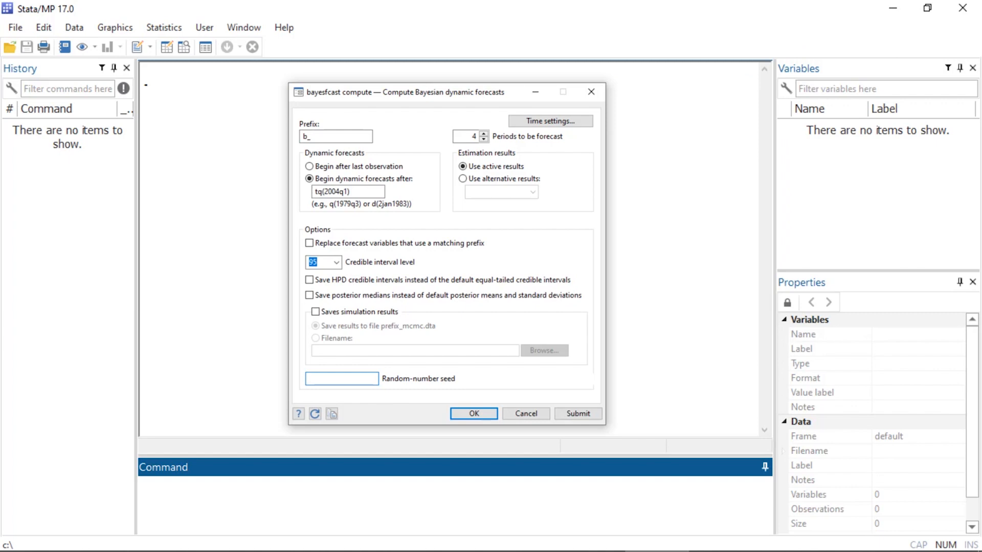
click(298, 413)
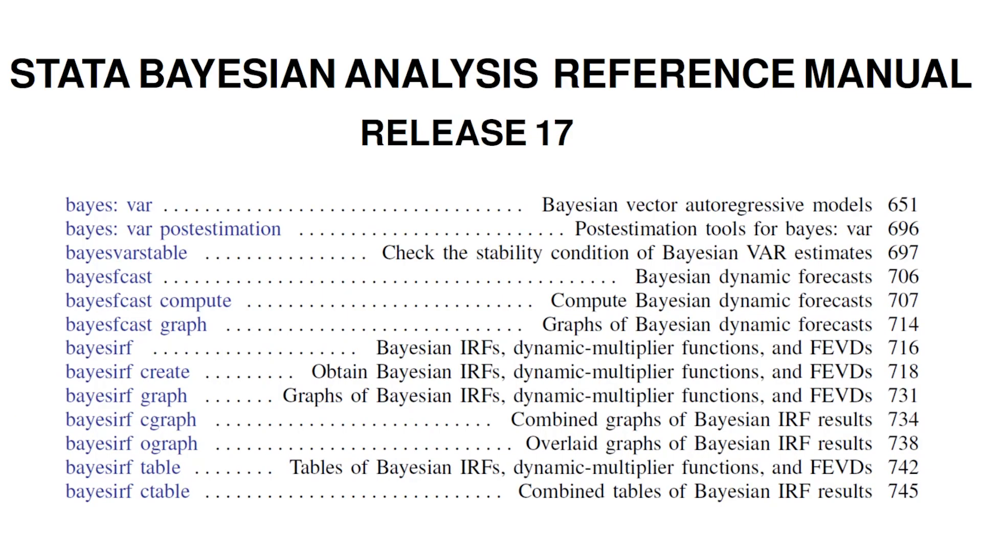